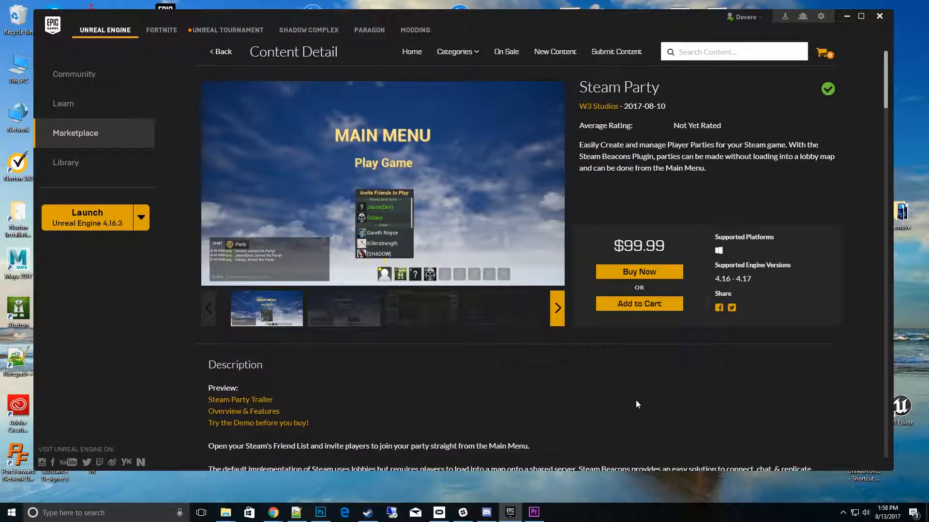
Download SteamPartyExample_417d.zip from the Engine 4.16 Example link, bypassing the virus-scan warning.
{"action": "scroll", "scroll_direction": "down", "scroll_amount": 3}
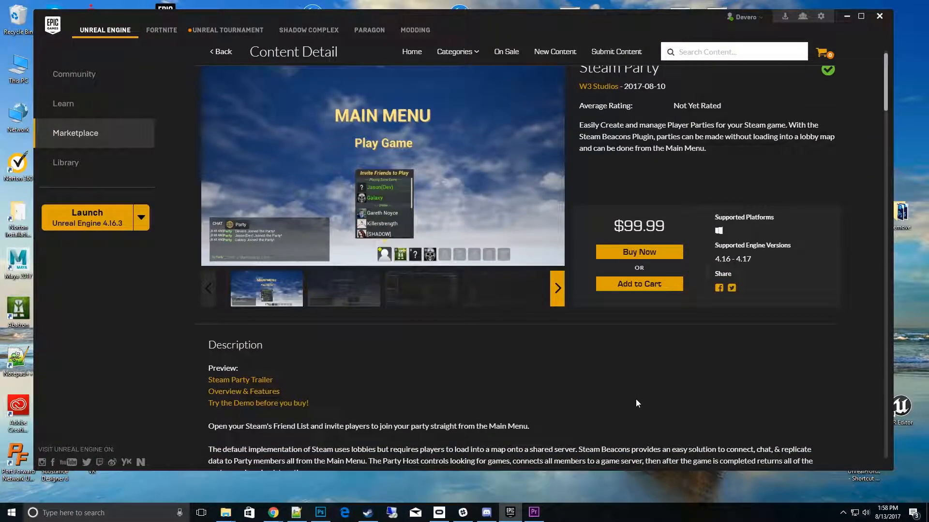
{"action": "mouse_move", "coordinate": [614, 395]}
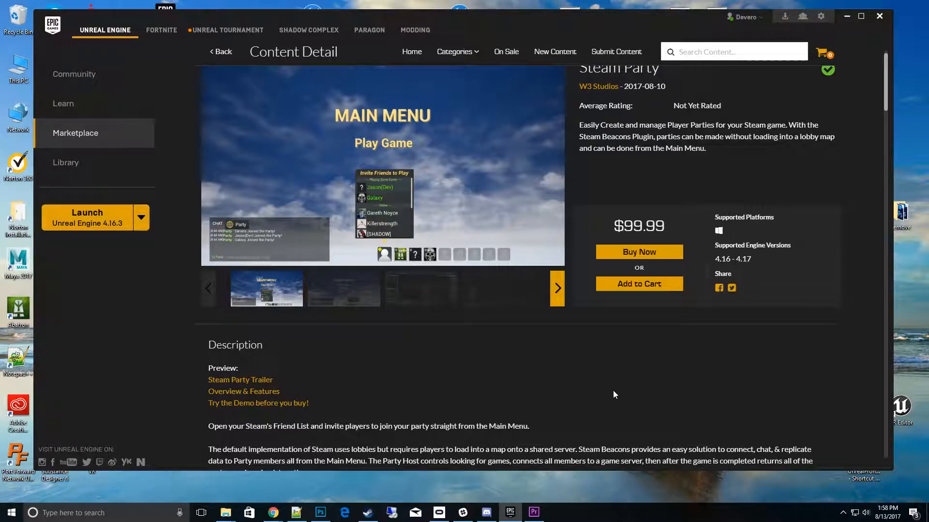
{"action": "mouse_move", "coordinate": [591, 417]}
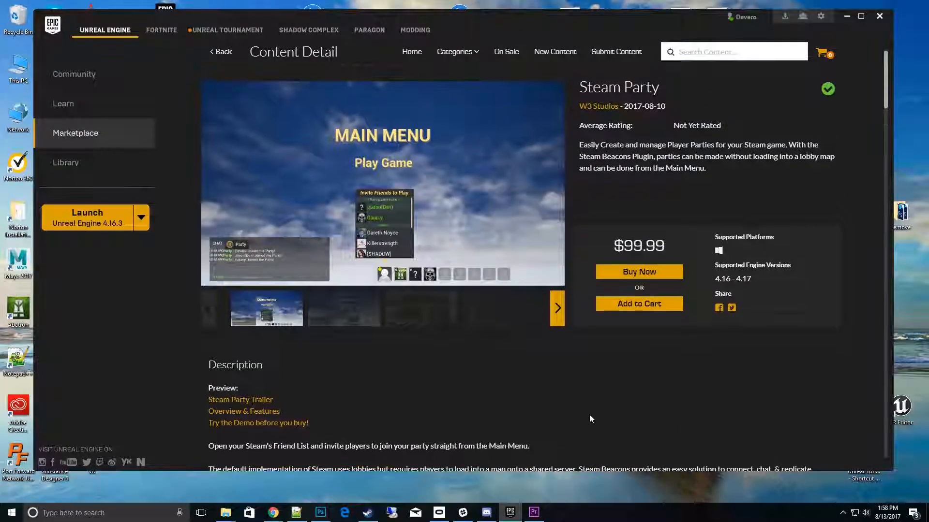
{"action": "scroll", "scroll_direction": "down", "scroll_amount": 3}
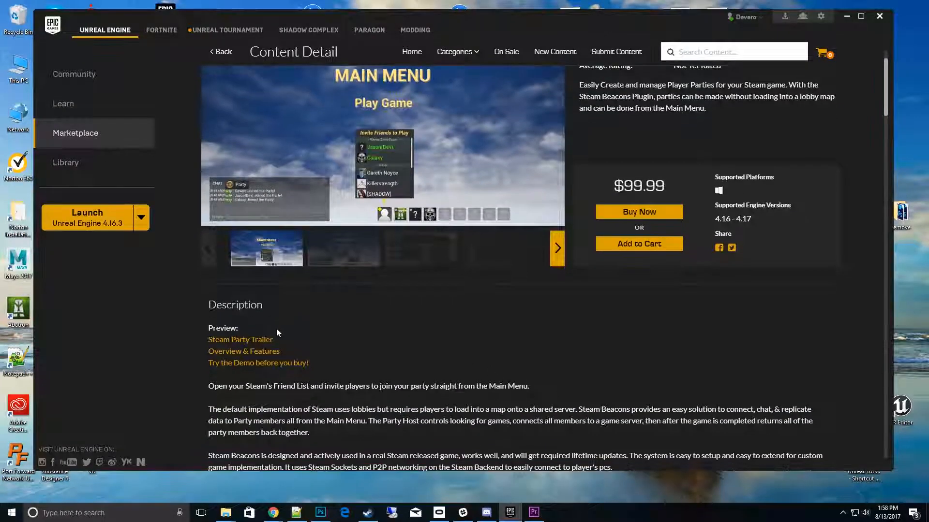
{"action": "scroll", "scroll_direction": "down", "scroll_amount": 3}
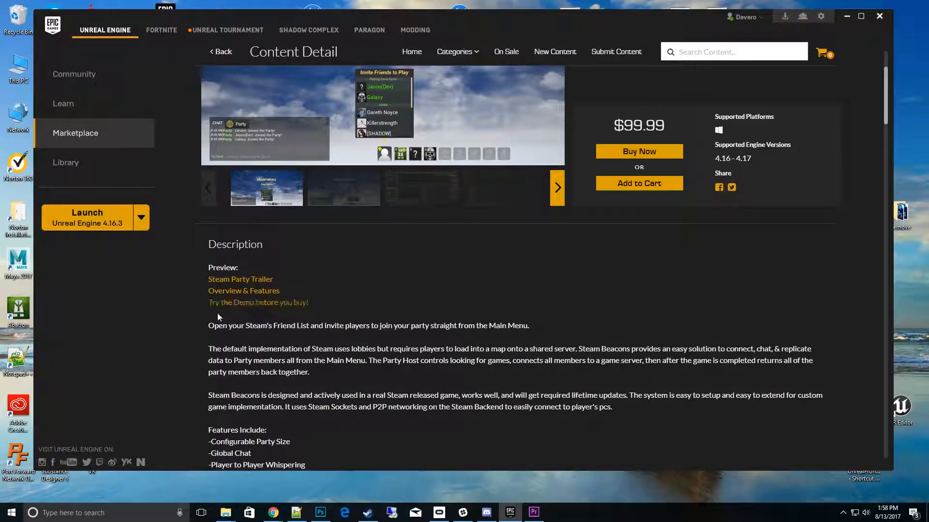
{"action": "mouse_move", "coordinate": [264, 333]}
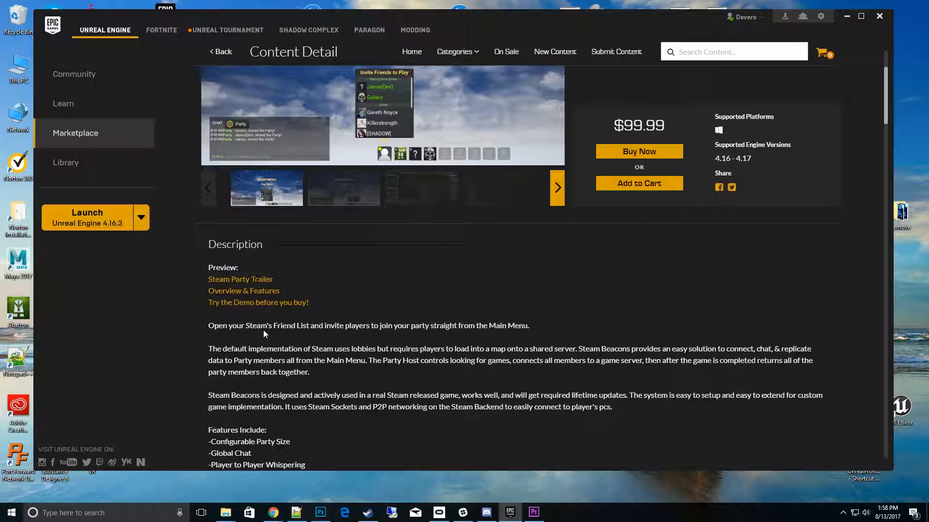
{"action": "mouse_move", "coordinate": [309, 320]}
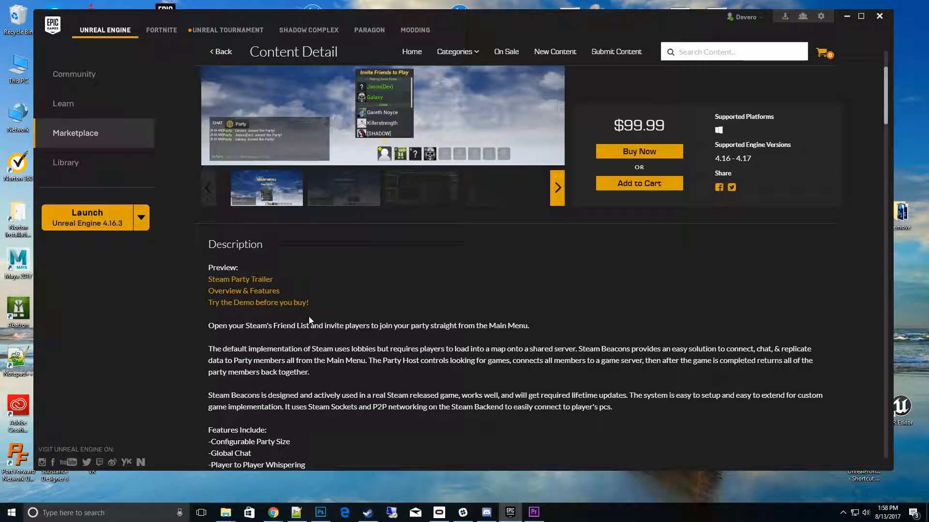
{"action": "mouse_move", "coordinate": [364, 318]}
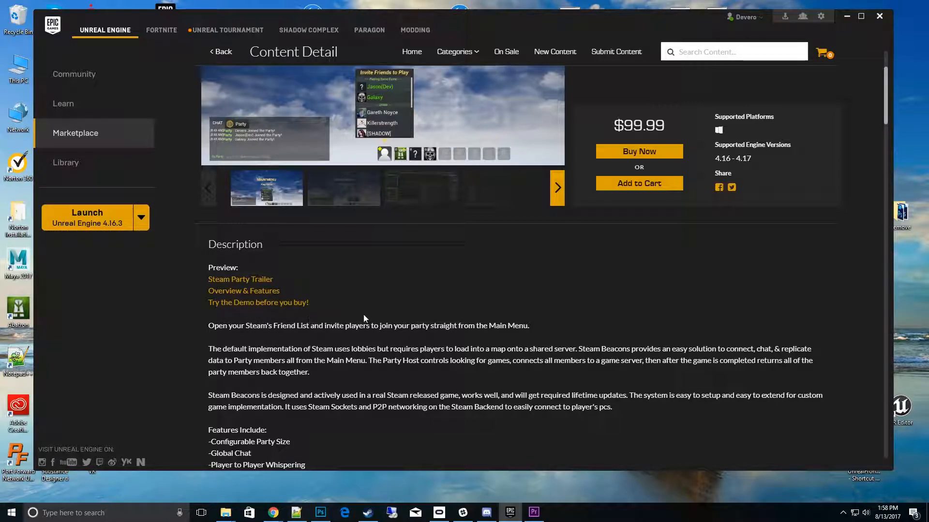
{"action": "scroll", "scroll_direction": "down", "scroll_amount": 3}
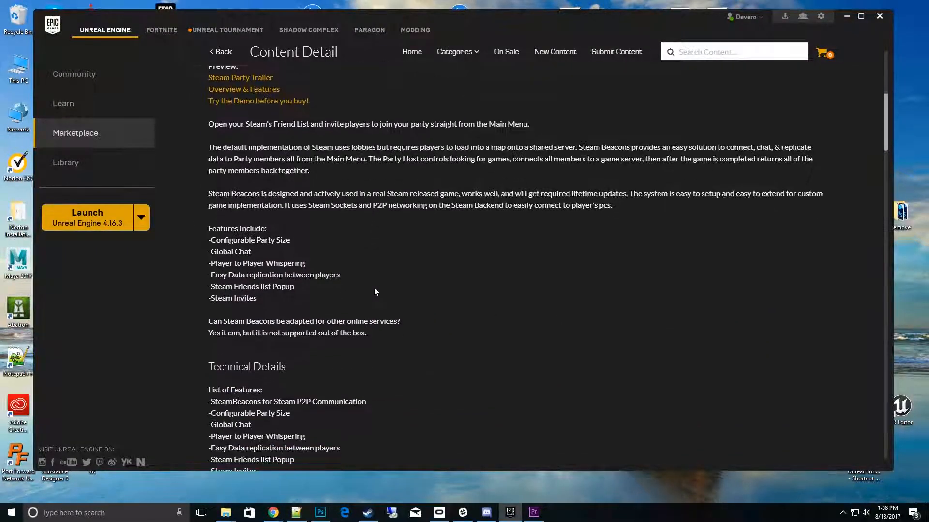
{"action": "scroll", "scroll_direction": "down", "scroll_amount": 3}
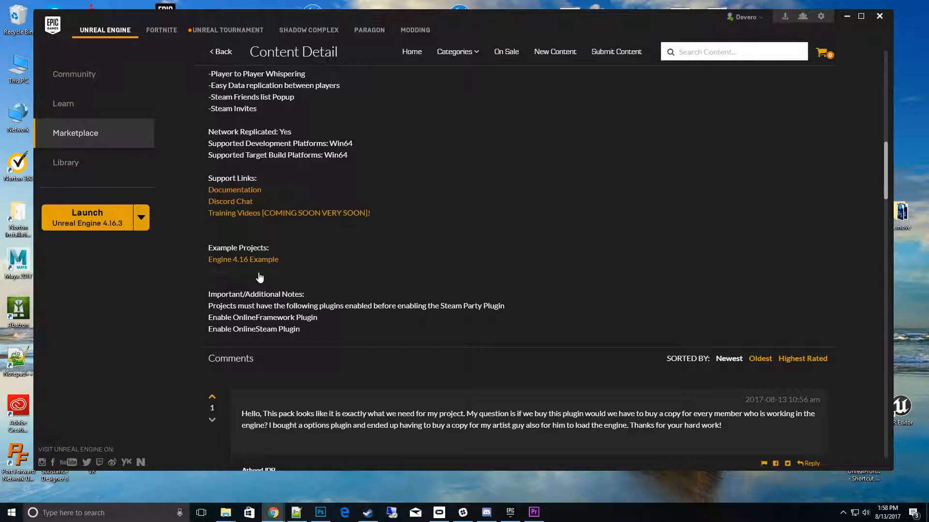
{"action": "left_click", "coordinate": [243, 259]}
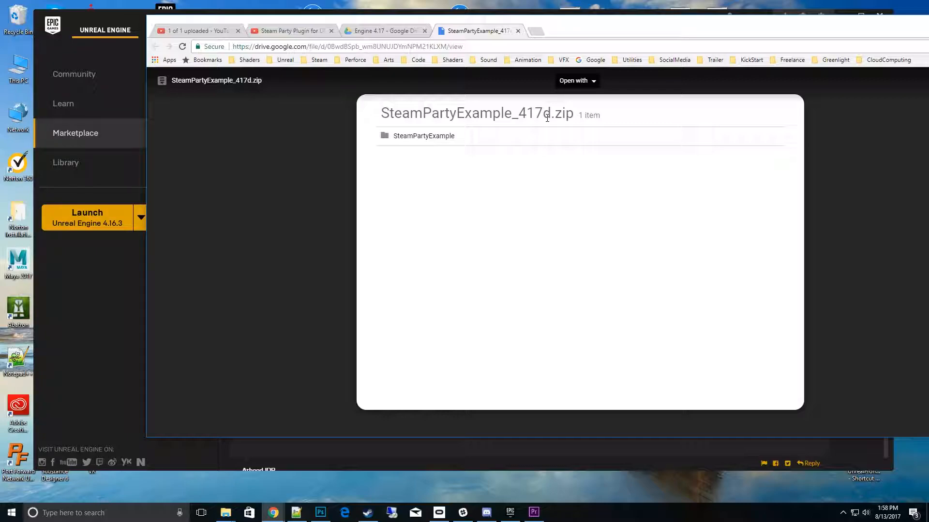
{"action": "mouse_move", "coordinate": [562, 137]}
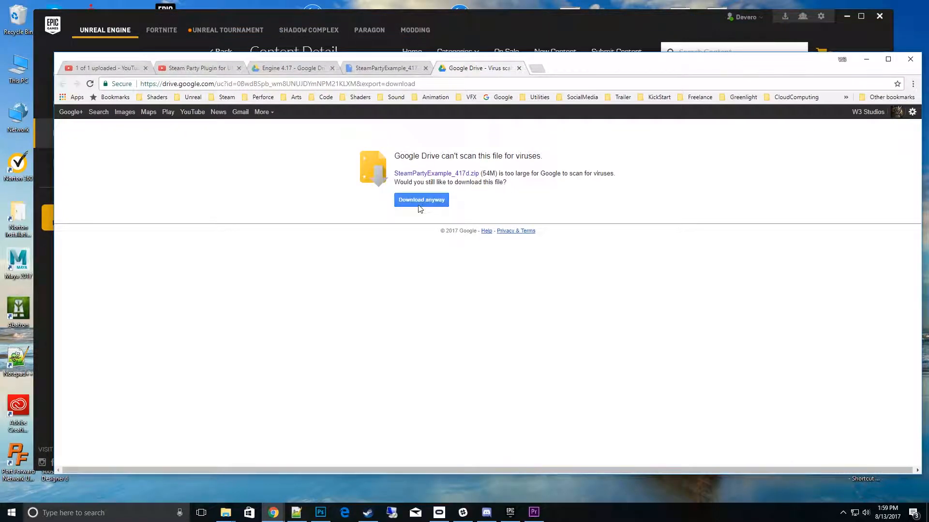
{"action": "left_click", "coordinate": [421, 200]}
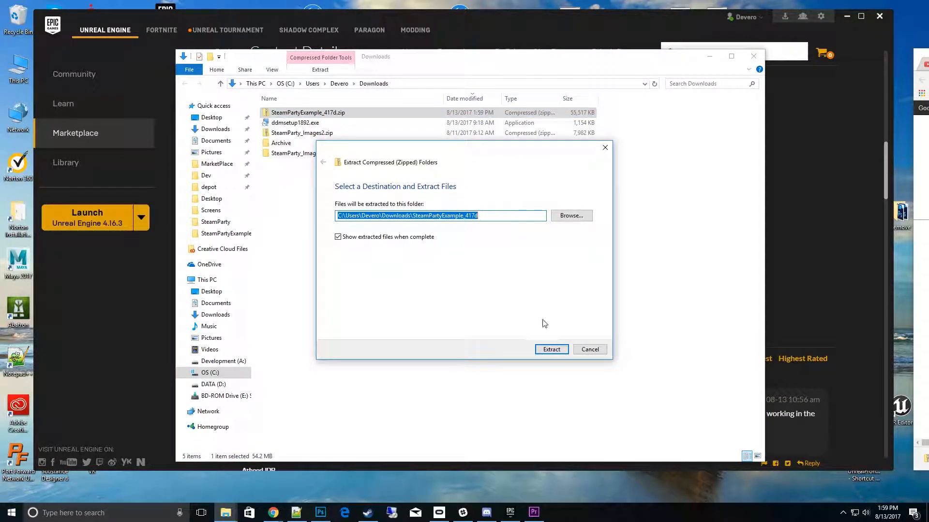
Extract SteamPartyExample_417d.zip in Downloads and open the SteamPartyExample folder.
{"action": "left_click", "coordinate": [550, 349]}
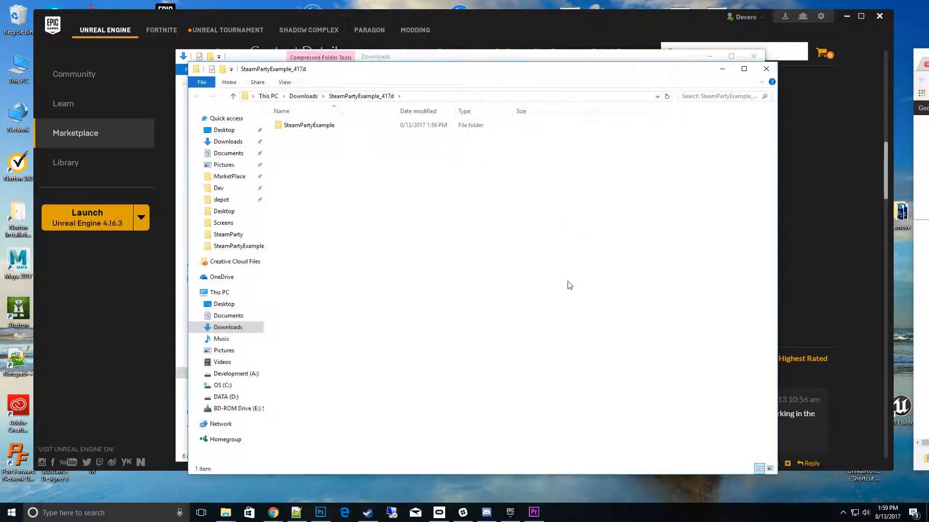
{"action": "double_click", "coordinate": [308, 125]}
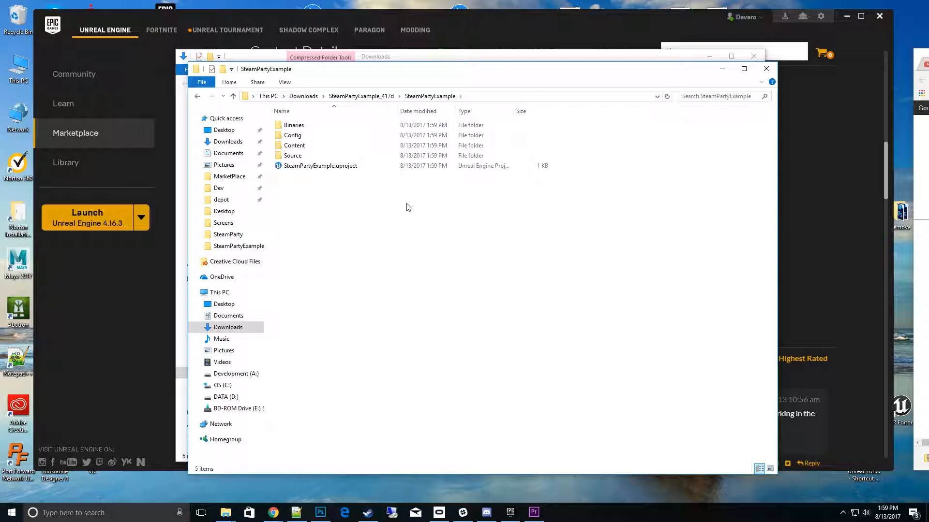
Switch SteamPartyExample.uproject to Unreal Engine version 4.17.
{"action": "right_click", "coordinate": [320, 165]}
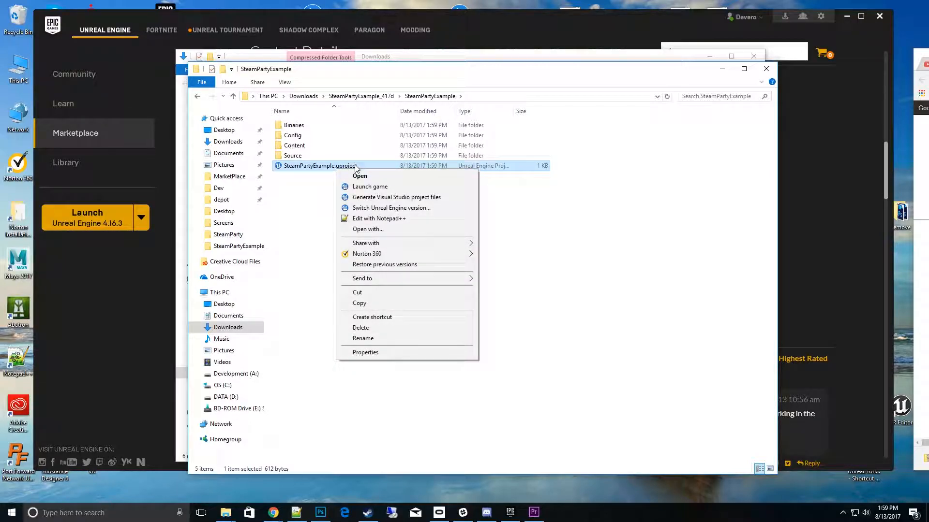
{"action": "mouse_move", "coordinate": [391, 208]}
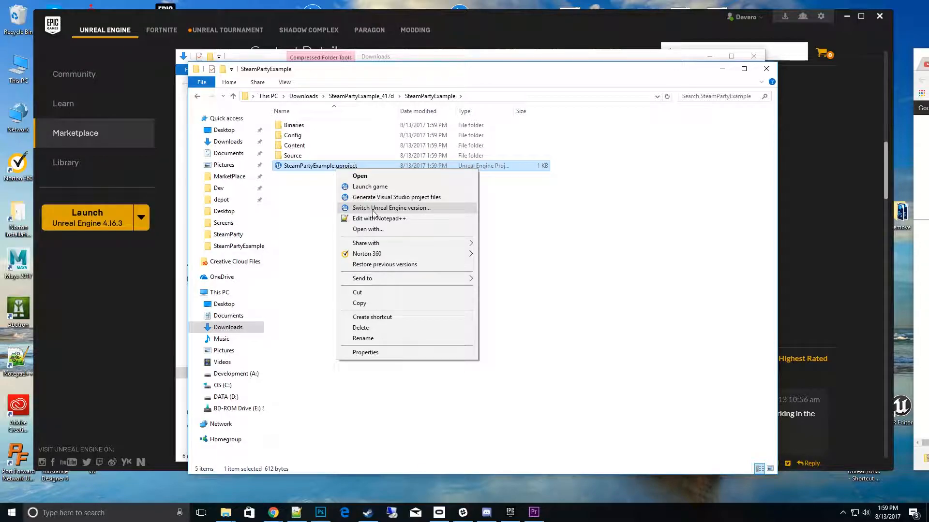
{"action": "left_click", "coordinate": [391, 208]}
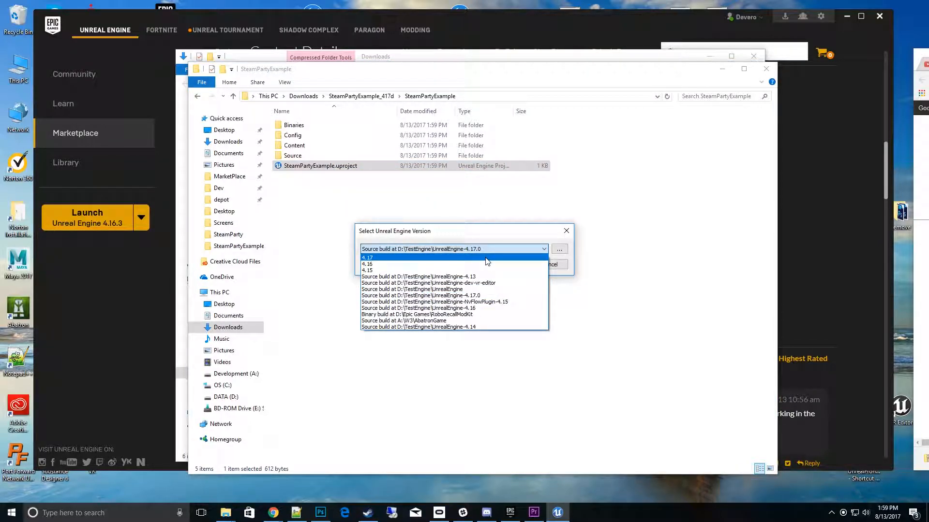
{"action": "left_click", "coordinate": [367, 256]}
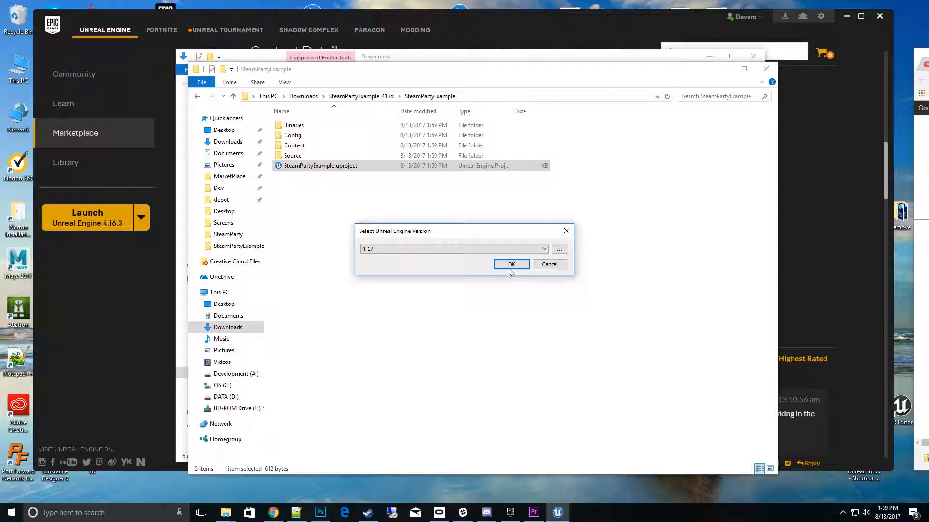
{"action": "left_click", "coordinate": [511, 264]}
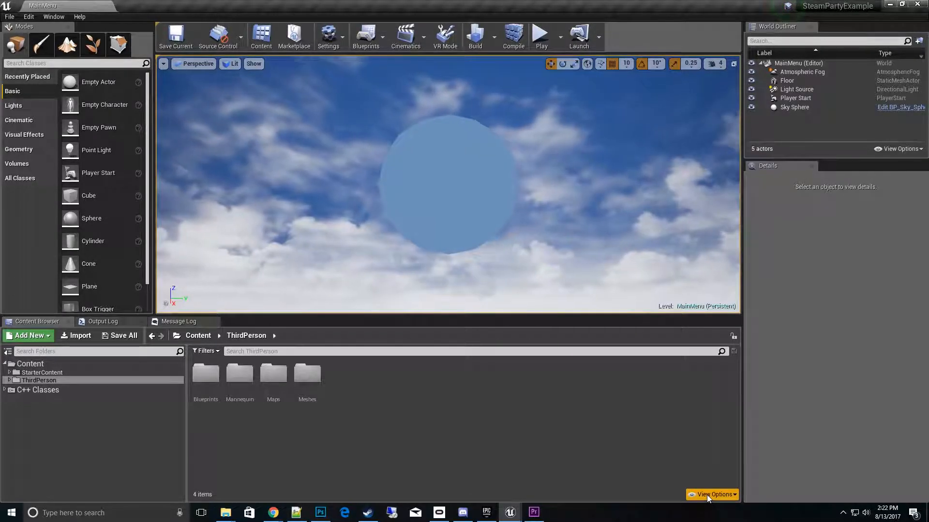
Enable Show Engine Content and Show Plugin Content in the Content Browser view options.
{"action": "left_click", "coordinate": [712, 495]}
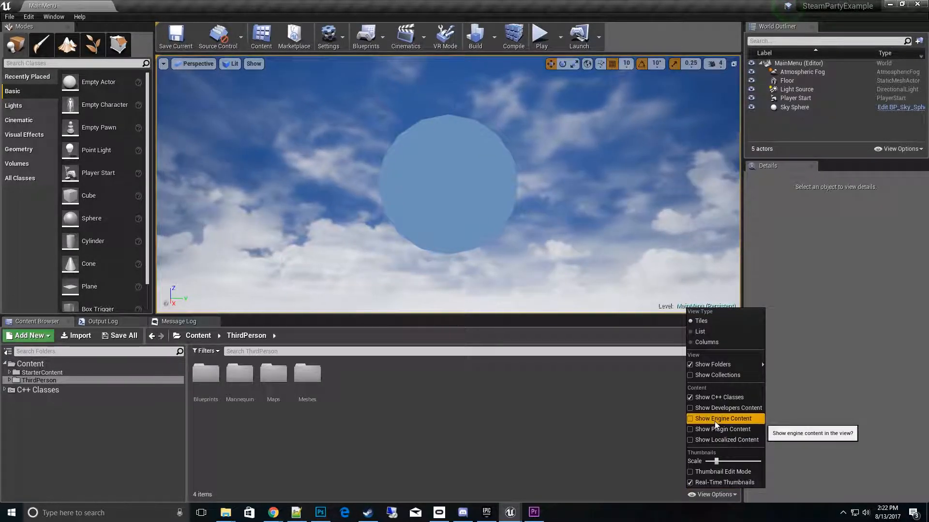
{"action": "left_click", "coordinate": [691, 419]}
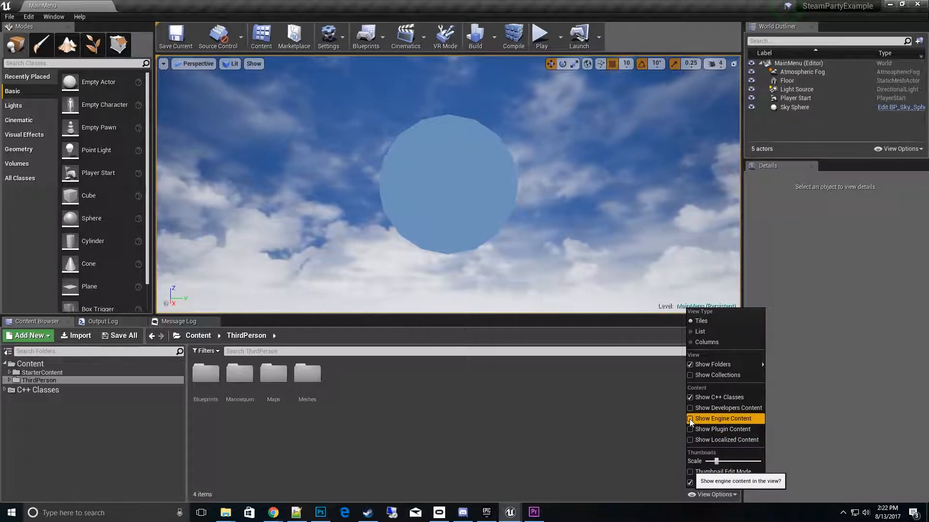
{"action": "left_click", "coordinate": [689, 419]}
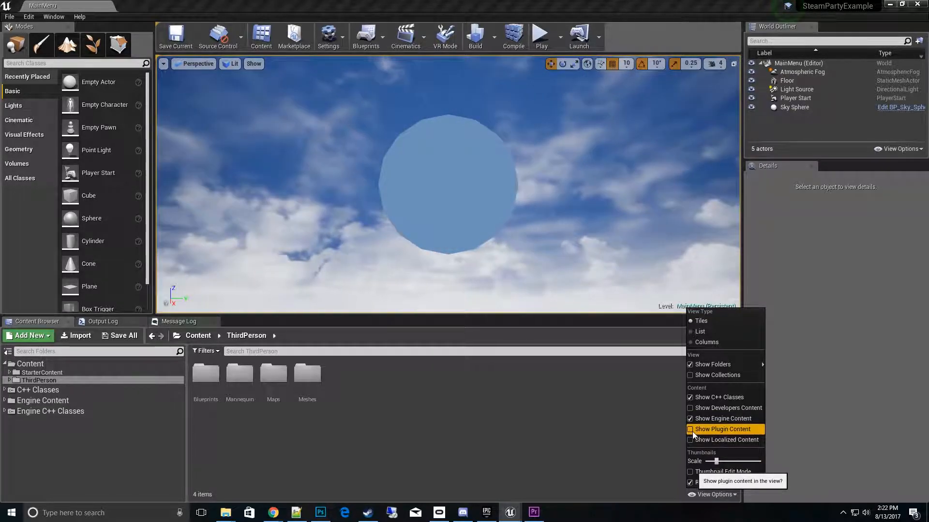
{"action": "left_click", "coordinate": [690, 429]}
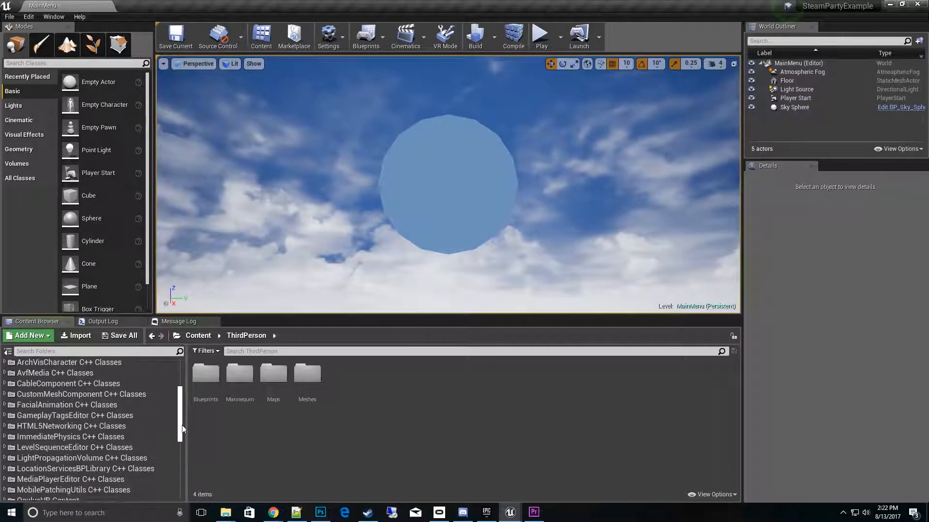
Browse SteamParty Content's UMG and Textures folders, then open the W_PartyPanel widget blueprint.
{"action": "scroll", "scroll_direction": "down", "scroll_amount": 3}
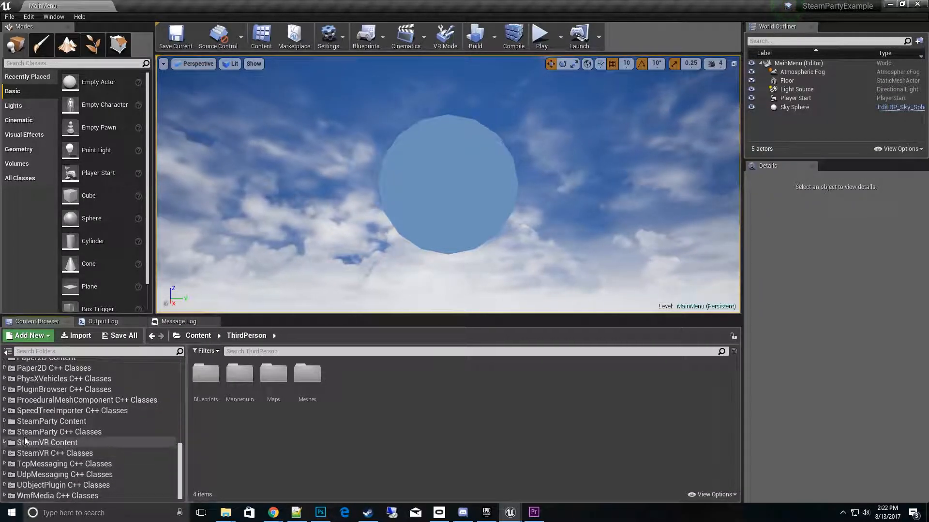
{"action": "left_click", "coordinate": [52, 421]}
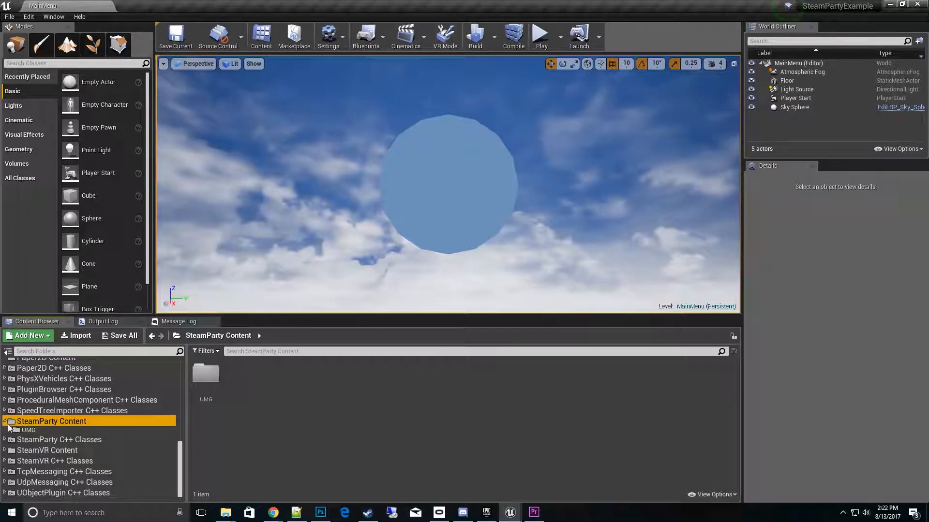
{"action": "left_click", "coordinate": [29, 430]}
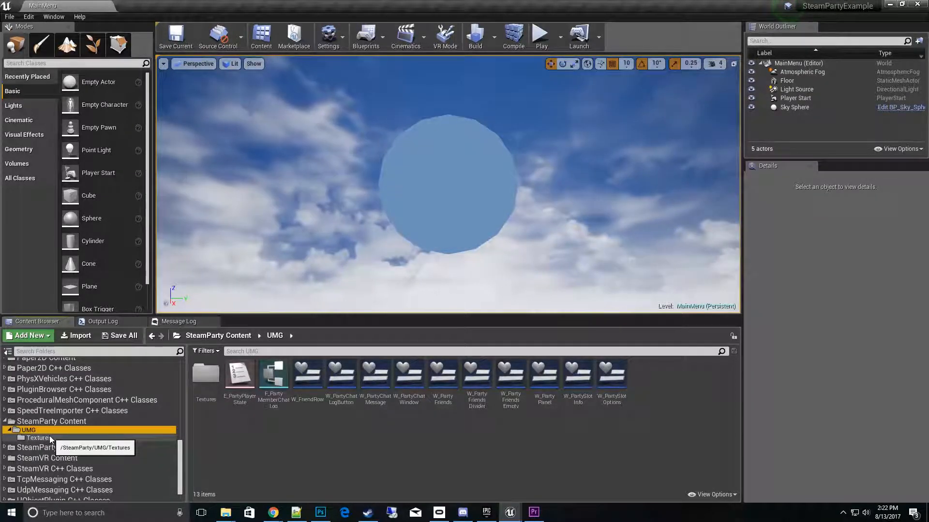
{"action": "left_click", "coordinate": [37, 438]}
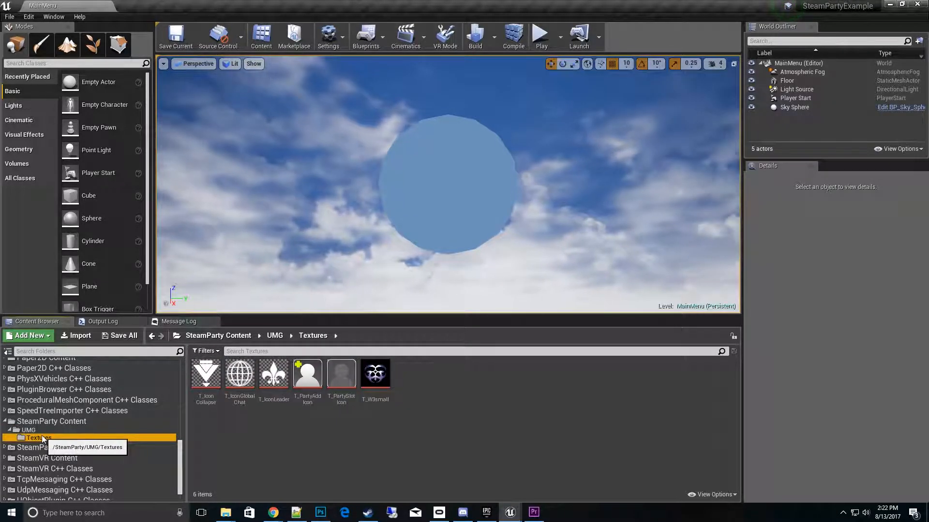
{"action": "left_click", "coordinate": [28, 429]}
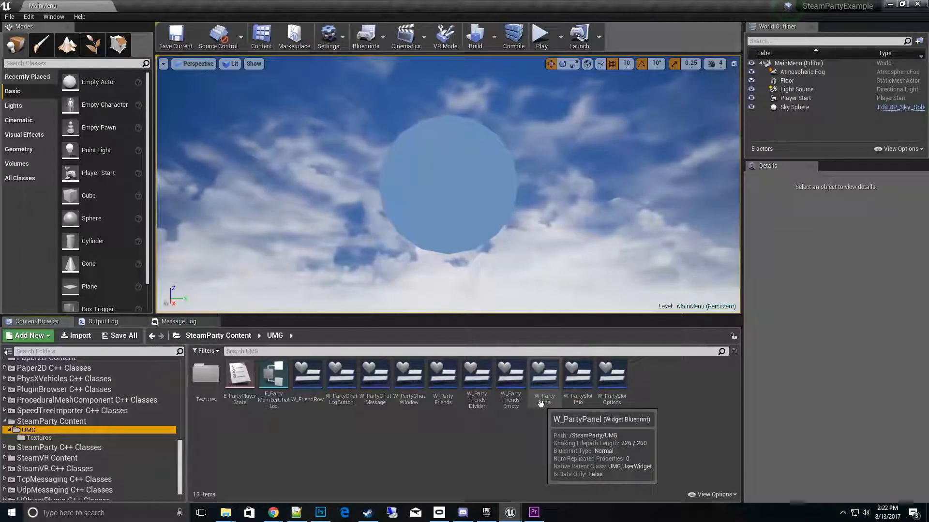
{"action": "mouse_move", "coordinate": [548, 377]}
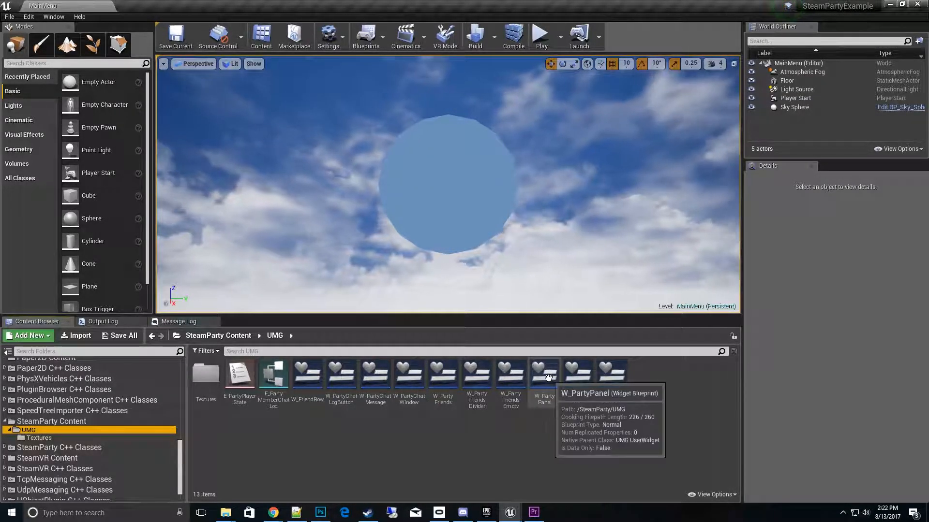
{"action": "left_click", "coordinate": [543, 376]}
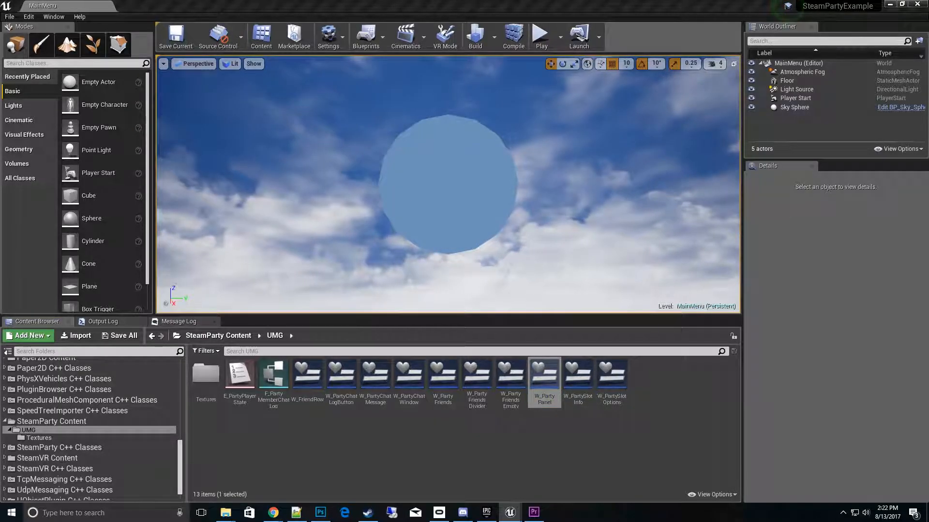
{"action": "double_click", "coordinate": [544, 374]}
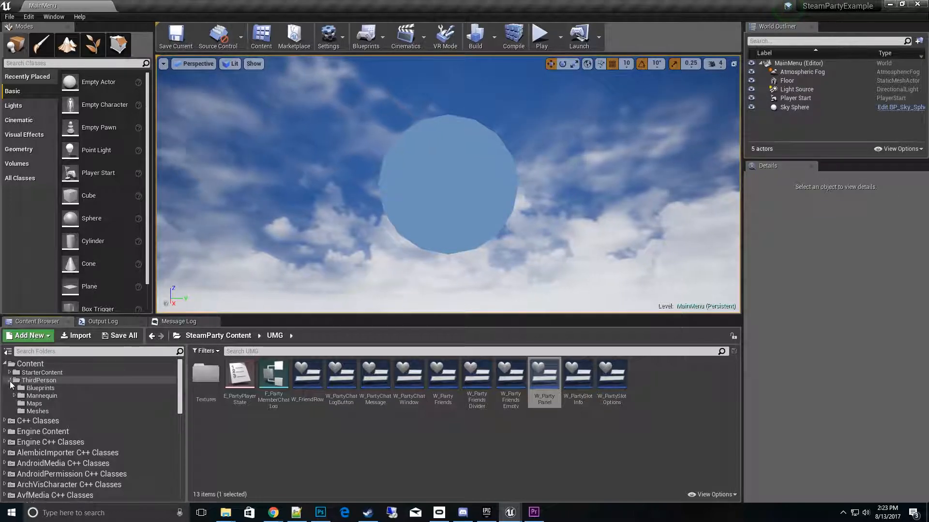
Open PC_Example from ThirdPerson > Blueprints to view its Event Graph, then close it.
{"action": "left_click", "coordinate": [40, 388]}
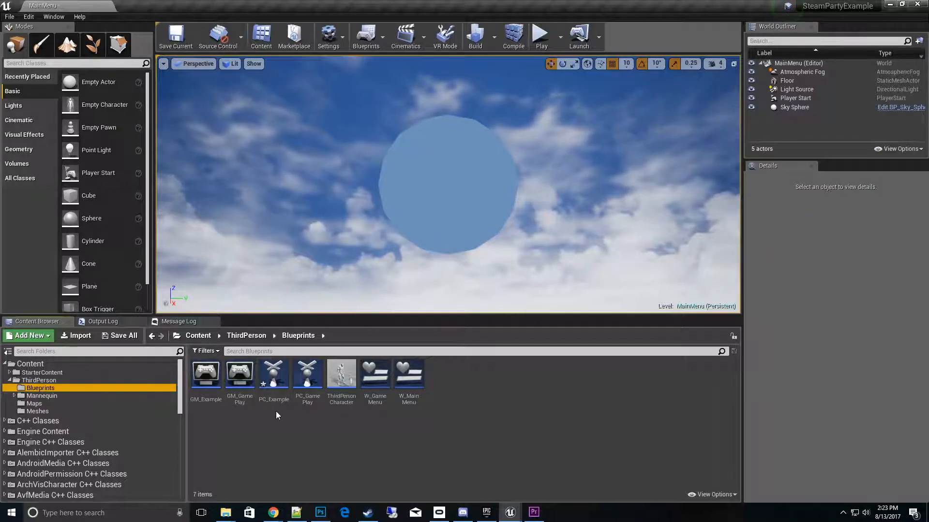
{"action": "left_click", "coordinate": [273, 376]}
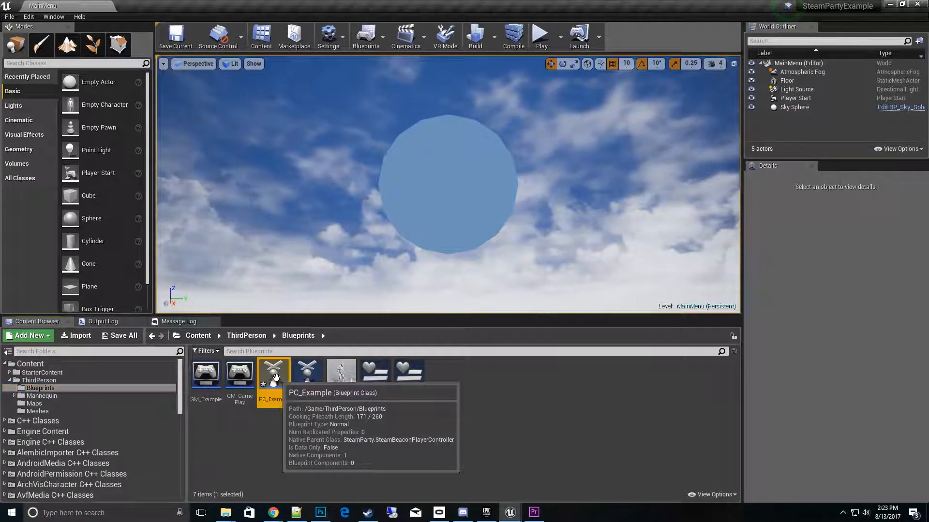
{"action": "double_click", "coordinate": [272, 373]}
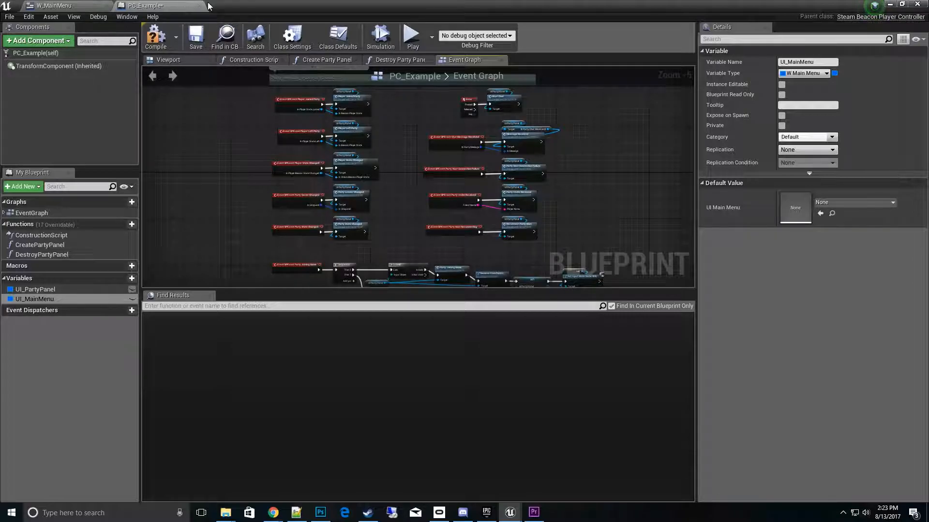
{"action": "left_click", "coordinate": [53, 5]}
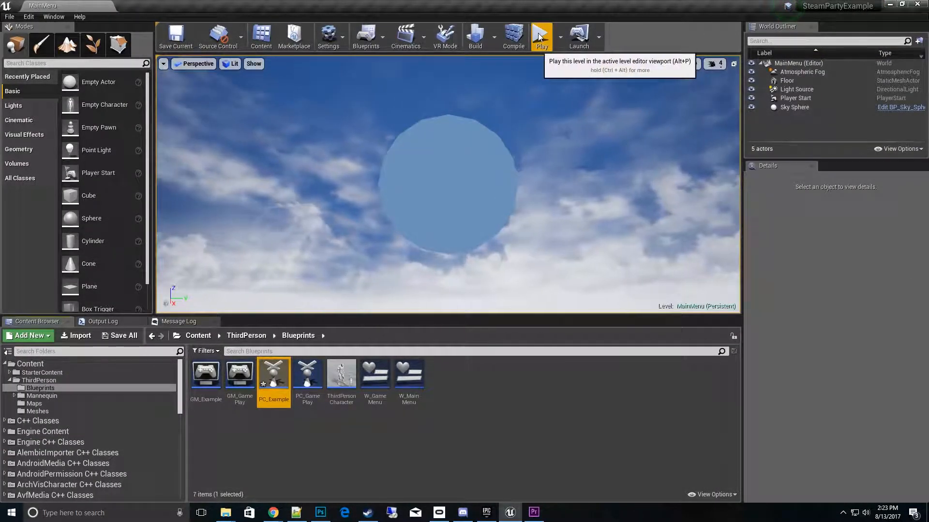
Play the MainMenu level in the editor viewport, stop, and quit the Unreal Editor.
{"action": "left_click", "coordinate": [541, 37]}
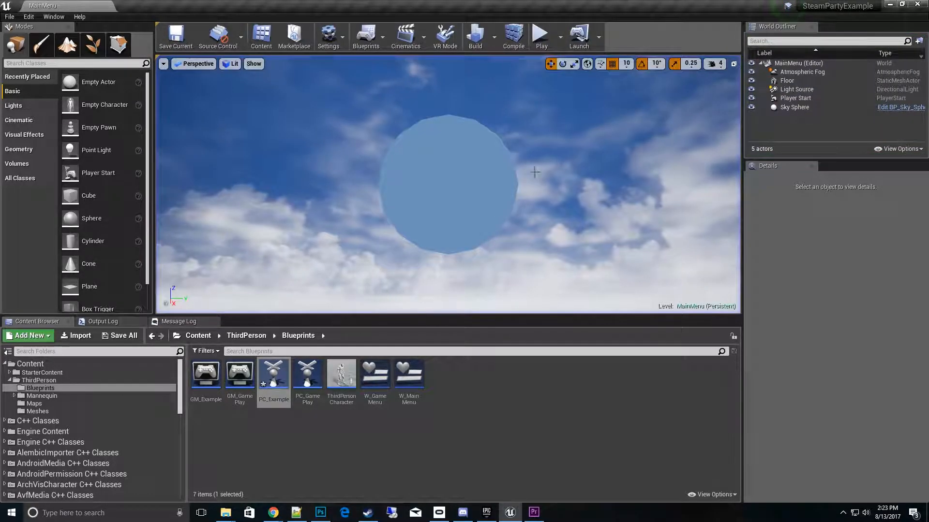
{"action": "left_click", "coordinate": [368, 513]}
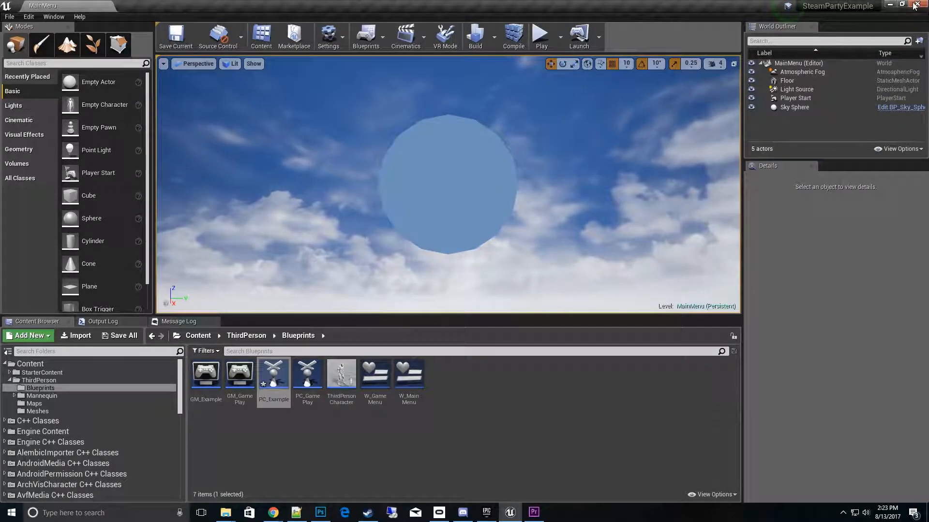
{"action": "left_click", "coordinate": [120, 336]}
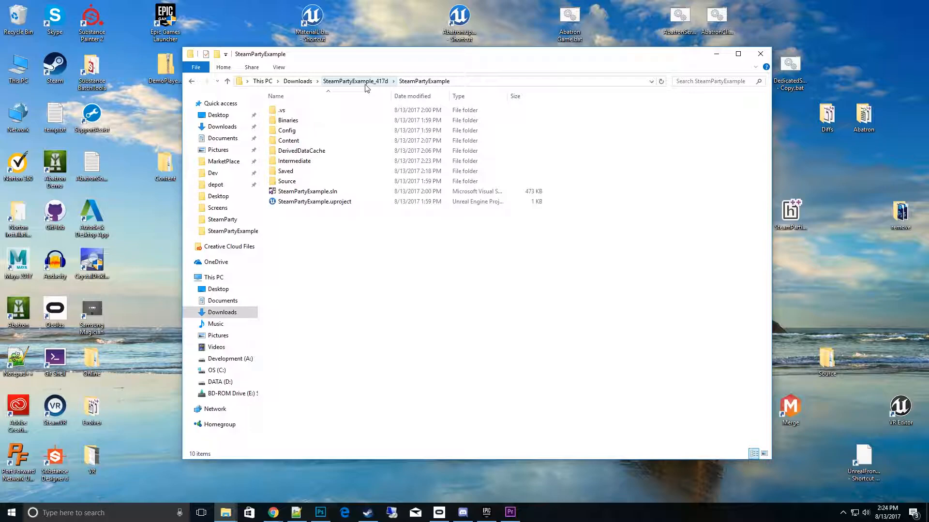
Open SteamPartyExample's Config folder and select DefaultEngine.ini.
{"action": "left_click", "coordinate": [287, 130]}
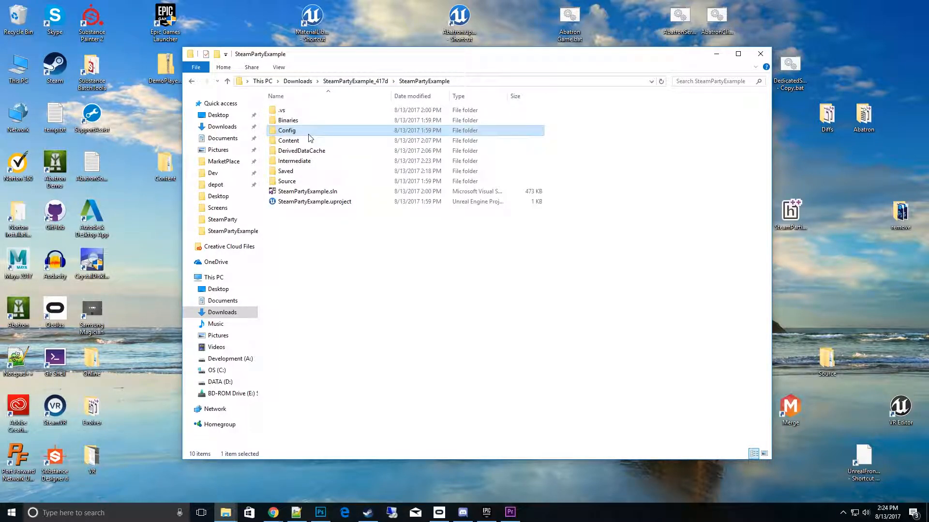
{"action": "double_click", "coordinate": [286, 130]}
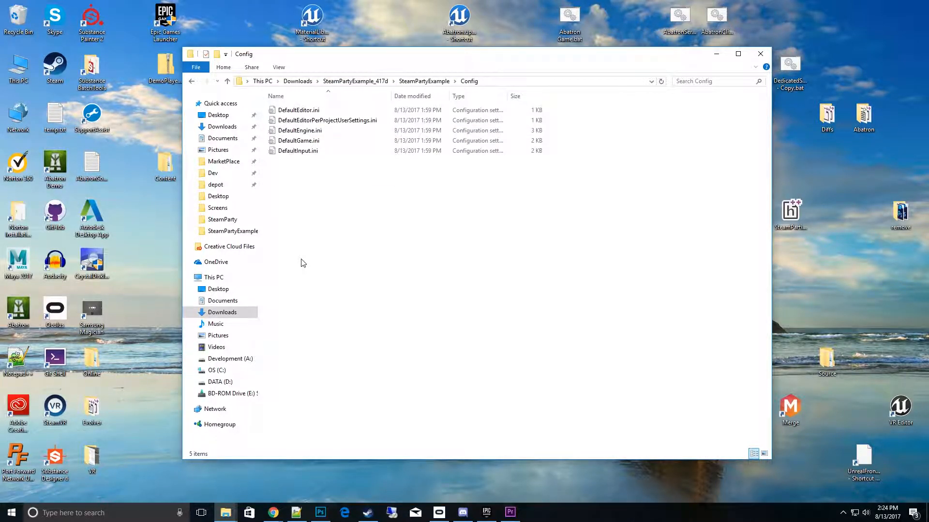
{"action": "left_click", "coordinate": [298, 151]}
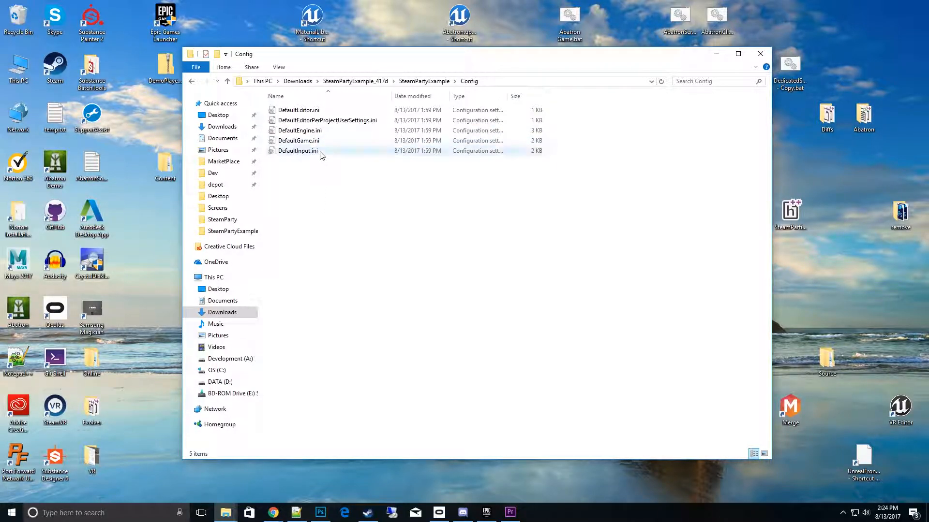
{"action": "left_click", "coordinate": [300, 130]}
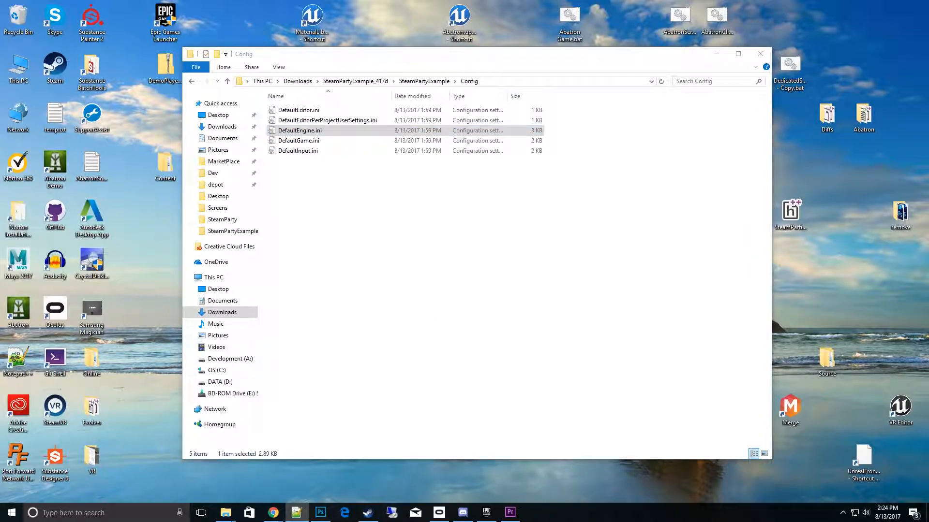
Review DefaultEngine.ini in Notepad++, checking SteamDevAppId 480 and beacon ListenPort 7787.
{"action": "double_click", "coordinate": [300, 130]}
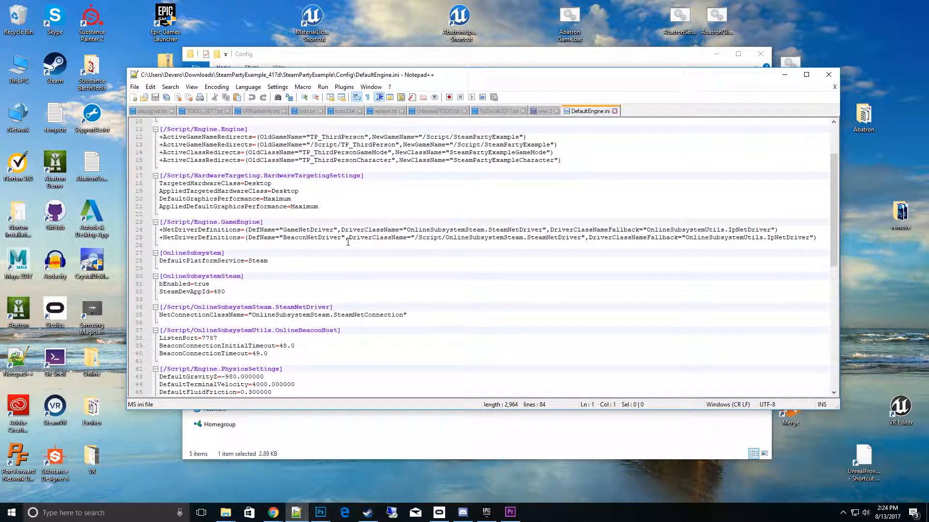
{"action": "scroll", "scroll_direction": "down", "scroll_amount": 3}
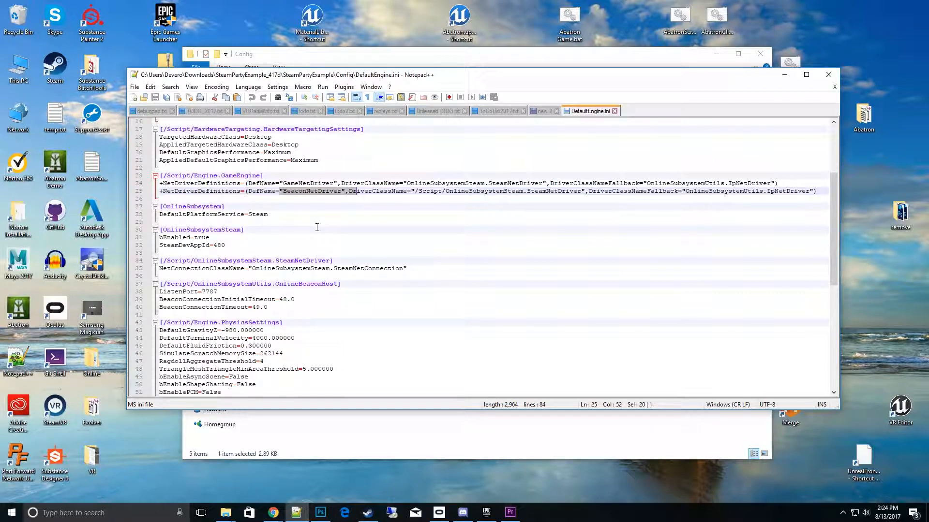
{"action": "scroll", "scroll_direction": "down", "scroll_amount": 3}
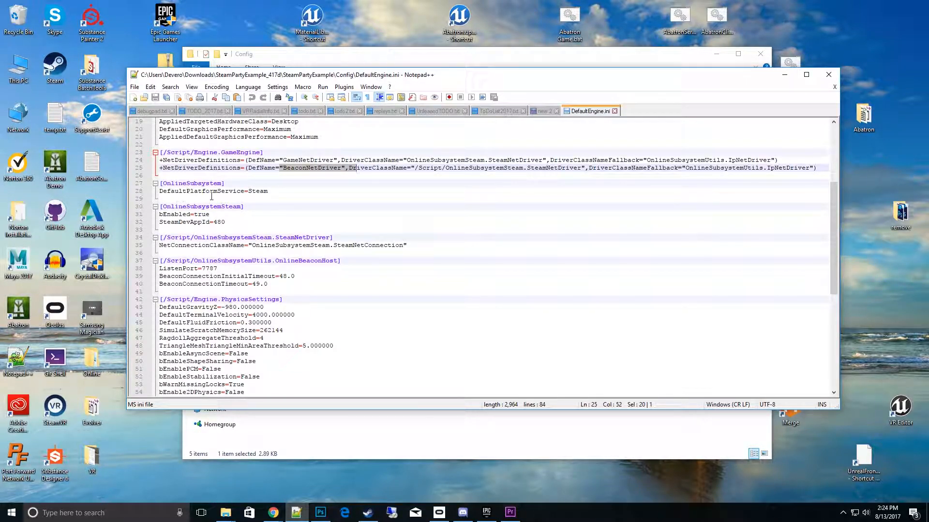
{"action": "scroll", "scroll_direction": "down", "scroll_amount": 3}
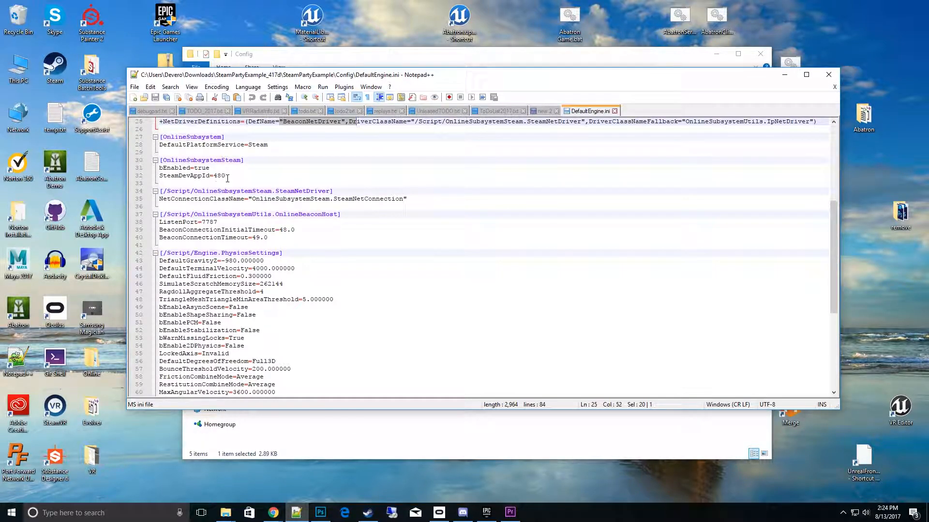
{"action": "double_click", "coordinate": [219, 176]}
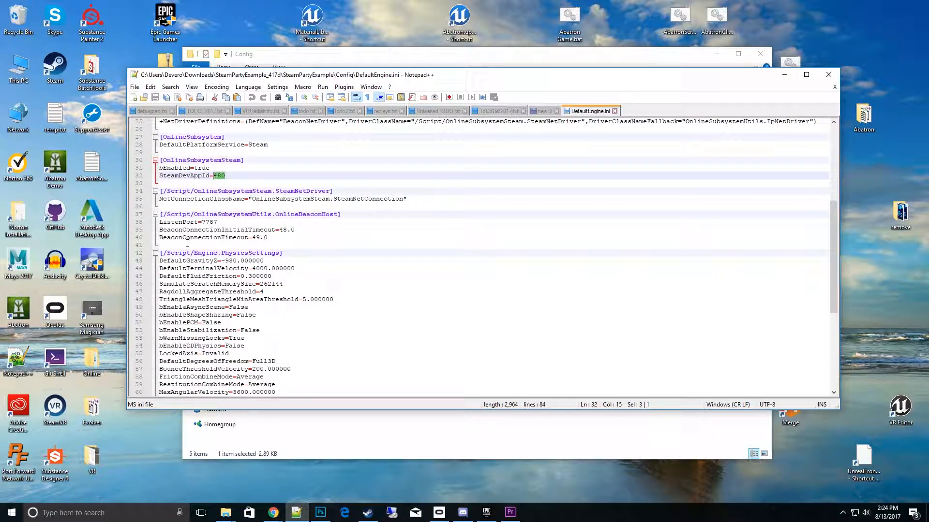
{"action": "mouse_move", "coordinate": [200, 247]}
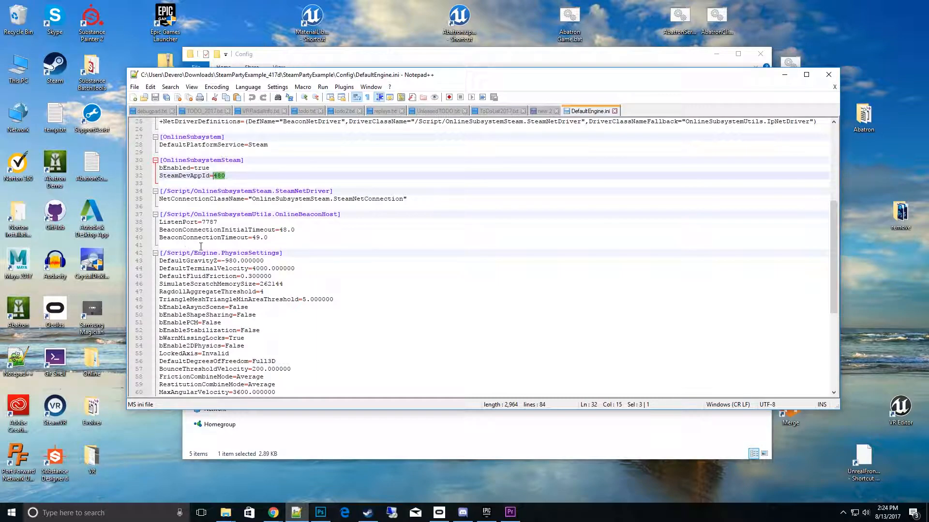
{"action": "scroll", "scroll_direction": "down", "scroll_amount": 3}
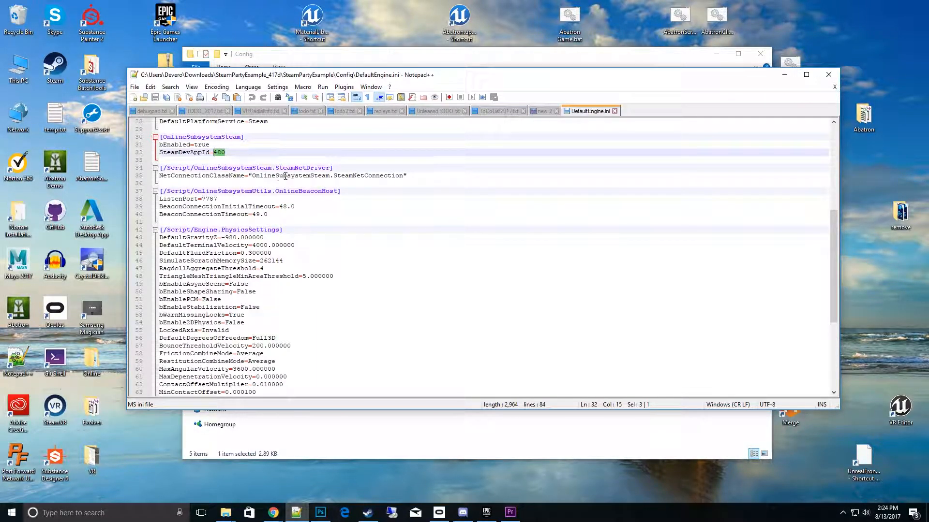
{"action": "mouse_move", "coordinate": [308, 215]}
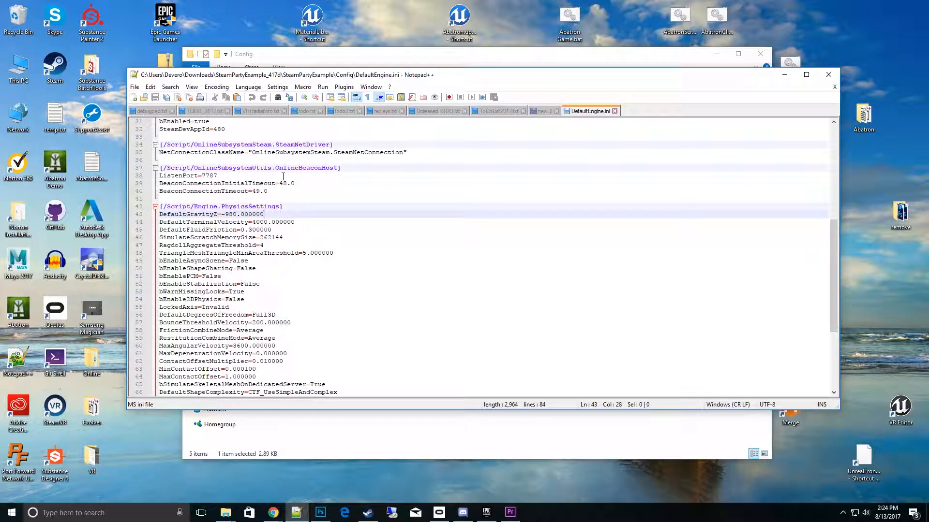
{"action": "mouse_move", "coordinate": [201, 176]}
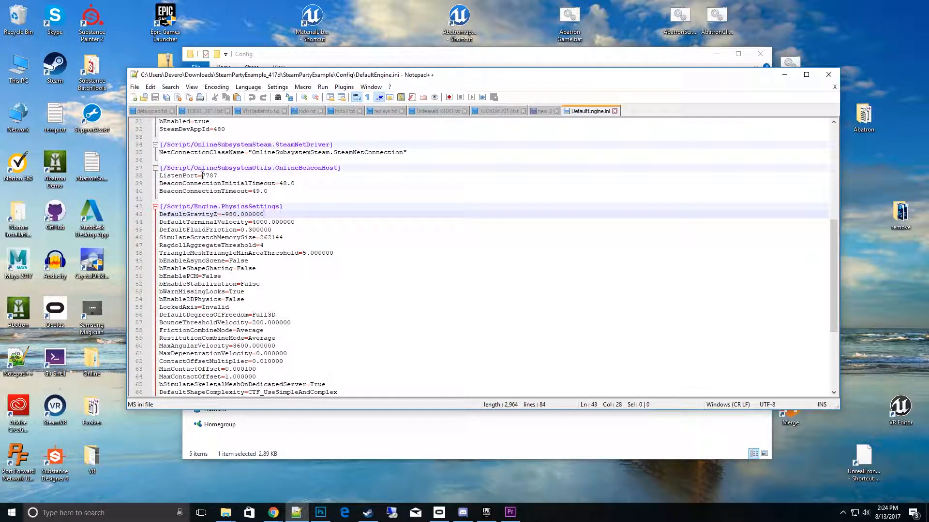
{"action": "double_click", "coordinate": [208, 175]}
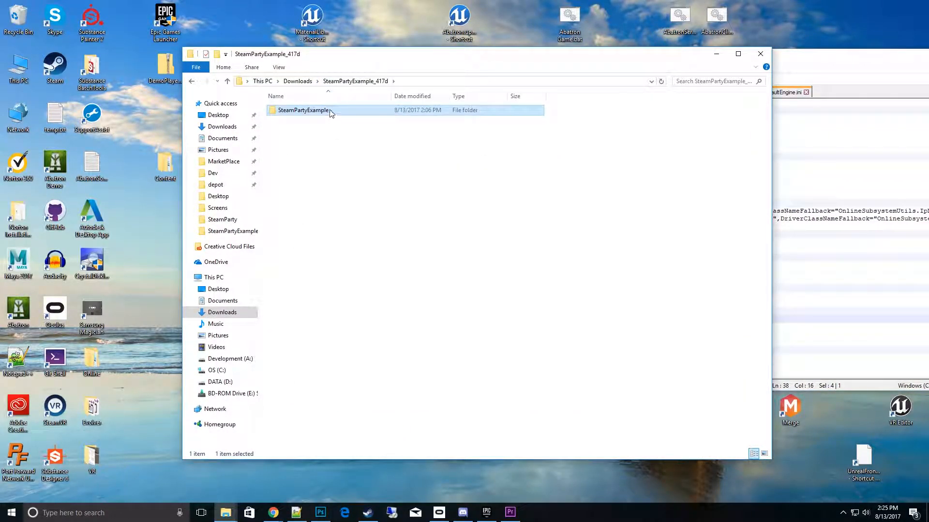
Launch SteamPartyExample.uproject as a standalone game via its context menu.
{"action": "right_click", "coordinate": [314, 202]}
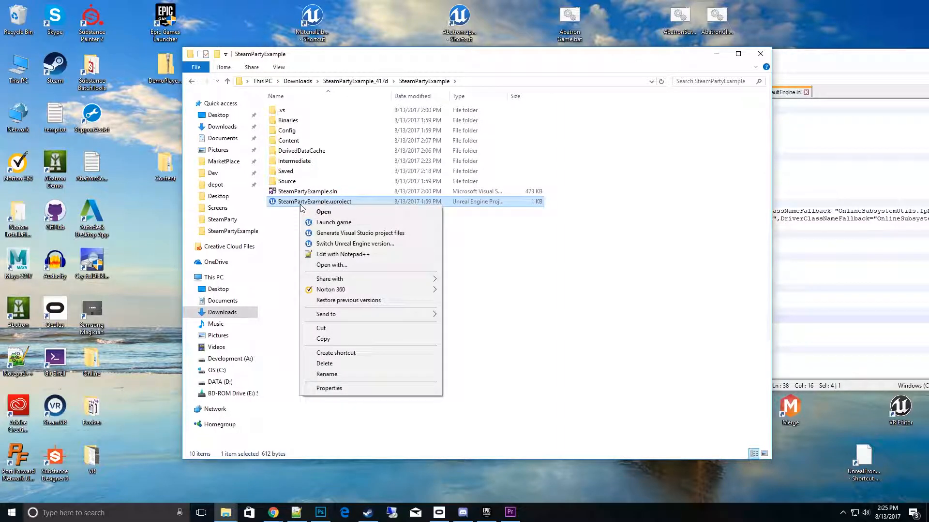
{"action": "left_click", "coordinate": [333, 222]}
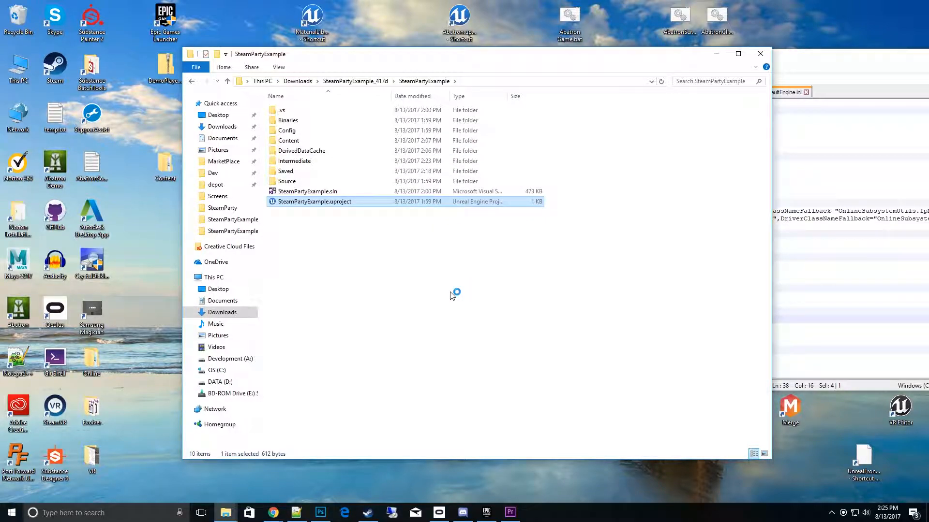
{"action": "double_click", "coordinate": [314, 201]}
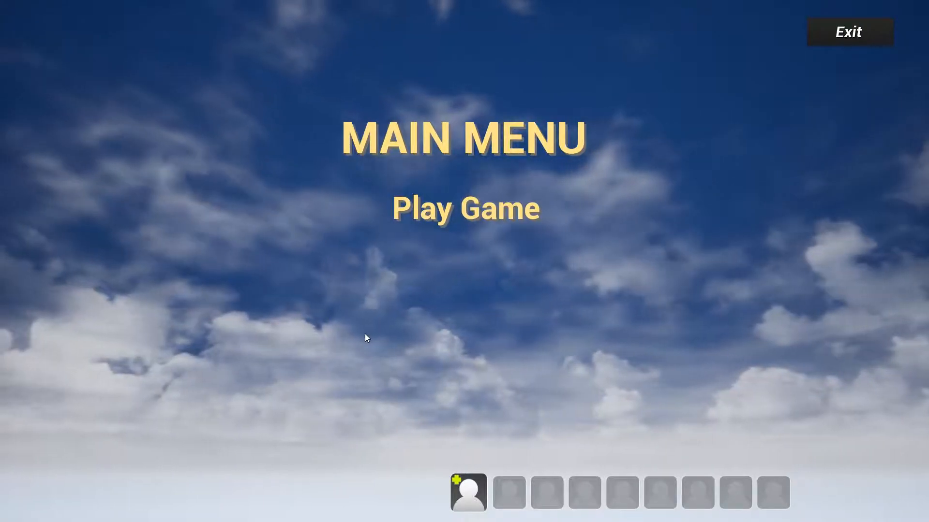
{"action": "mouse_move", "coordinate": [397, 290]}
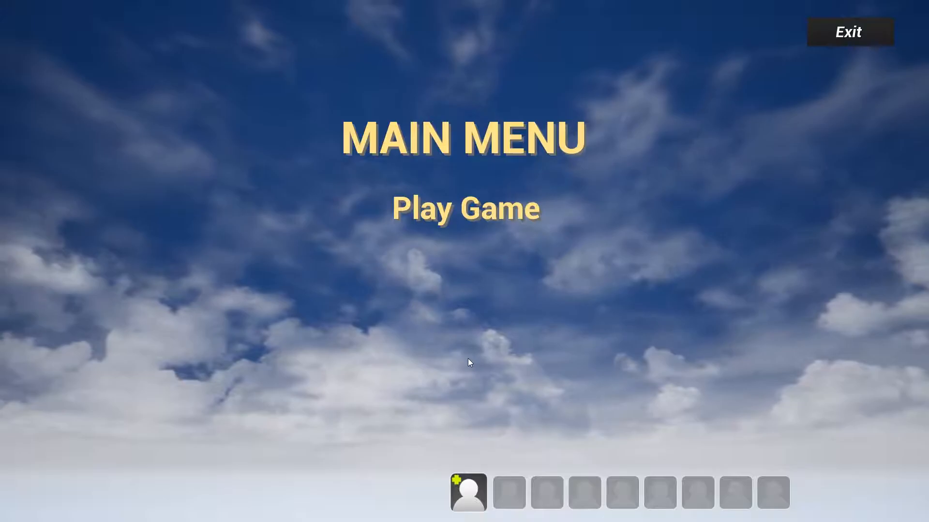
Toggle the Steam overlay with Shift+Tab while the main menu loads.
{"action": "key", "text": "shift+tab"}
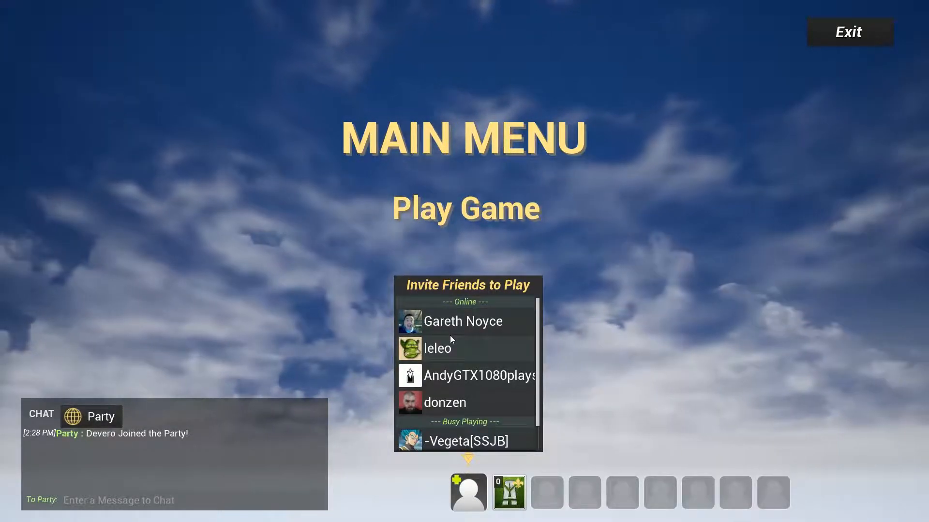
Scroll through the party chat's join message, then close the friends invite list via the avatar slot.
{"action": "scroll", "scroll_direction": "down", "scroll_amount": 3}
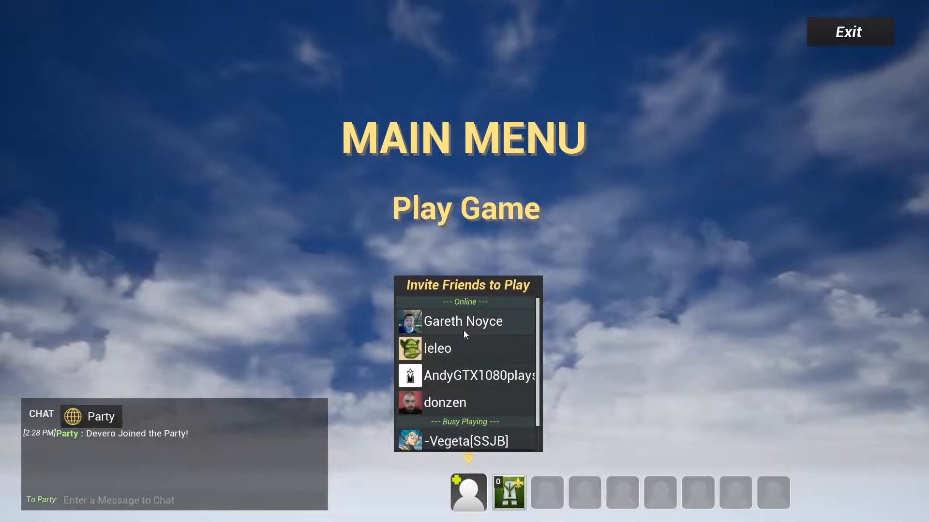
{"action": "scroll", "scroll_direction": "down", "scroll_amount": 3}
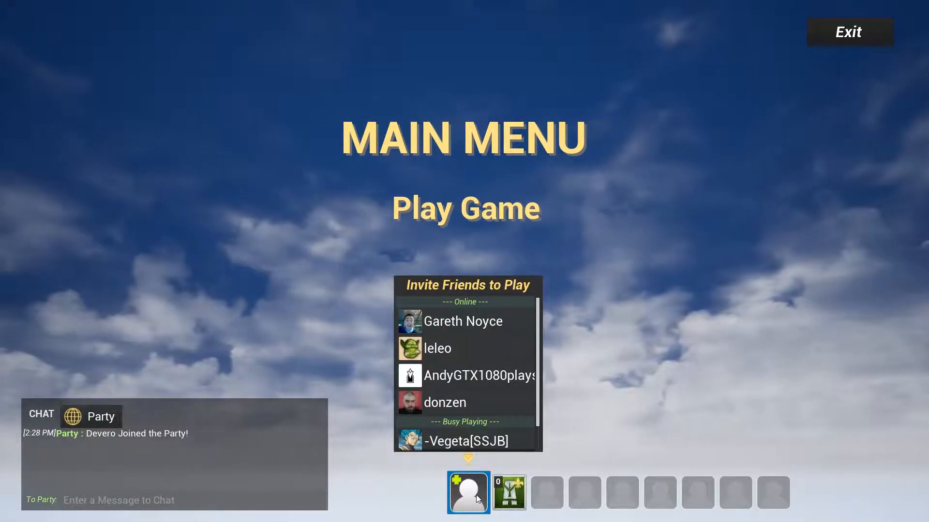
{"action": "left_click", "coordinate": [468, 492]}
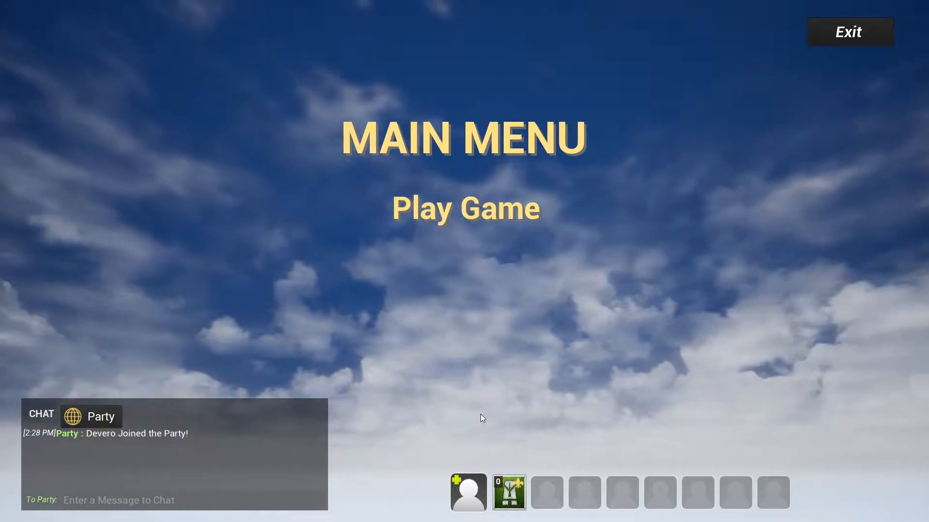
{"action": "left_click", "coordinate": [467, 493]}
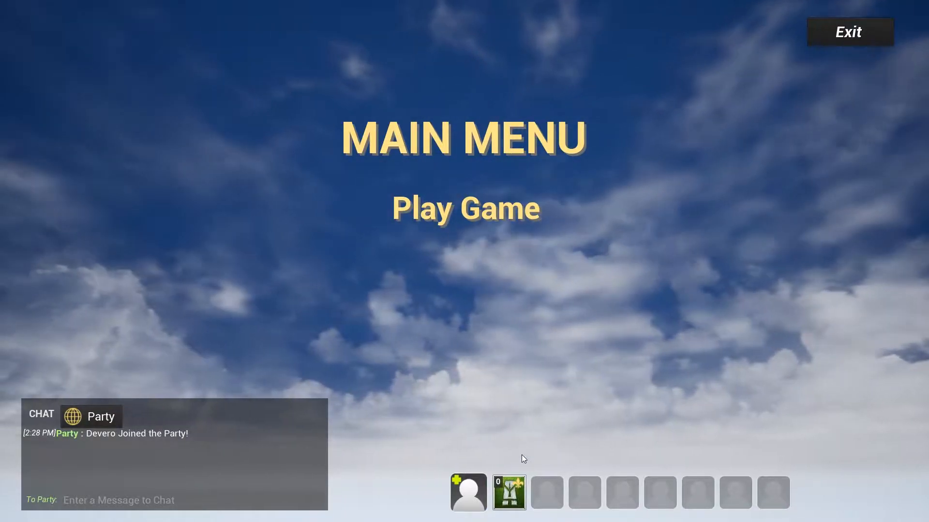
{"action": "mouse_move", "coordinate": [474, 256]}
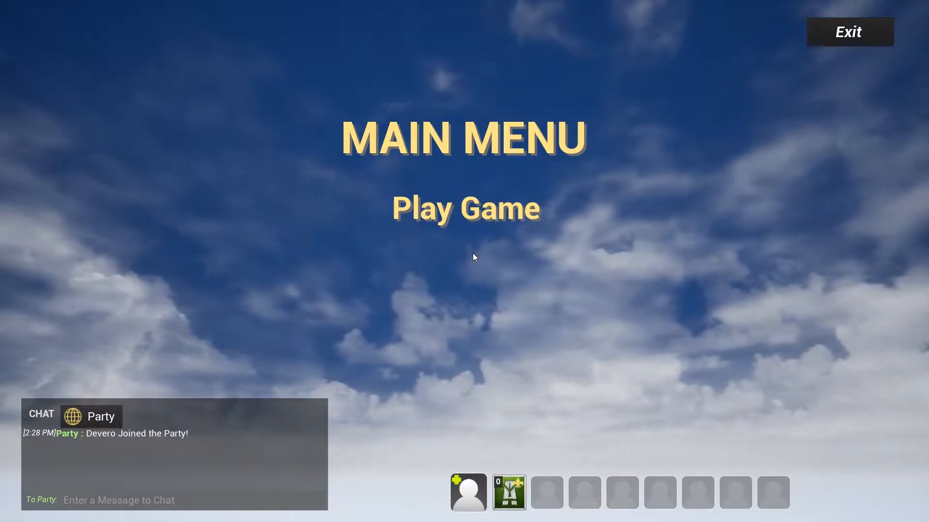